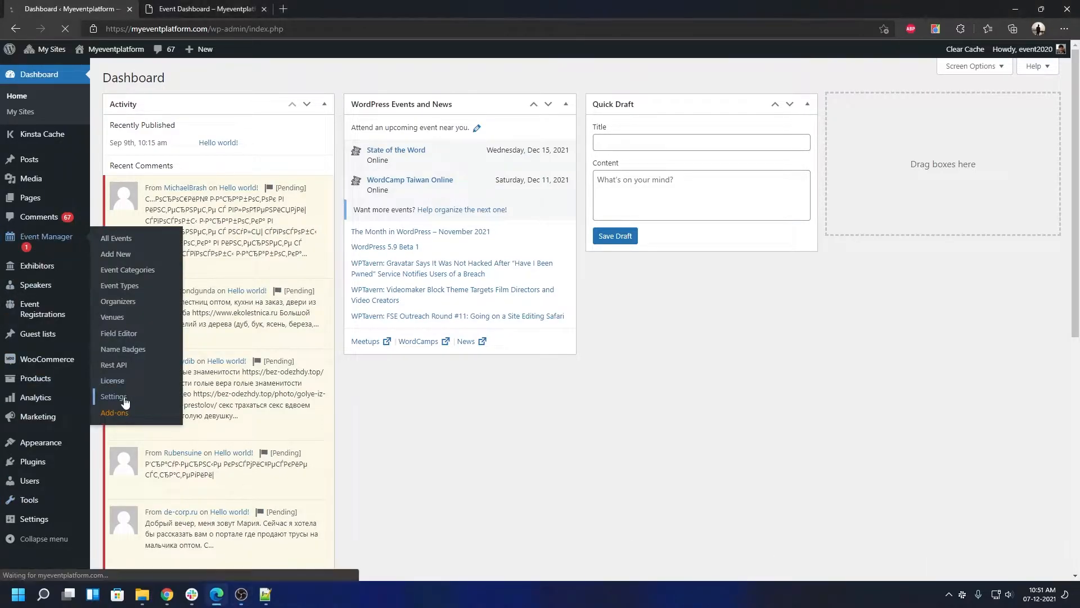
Show the Google reCAPTCHA settings page of Event Manager, with v2 keys and all form protections enabled
click(113, 395)
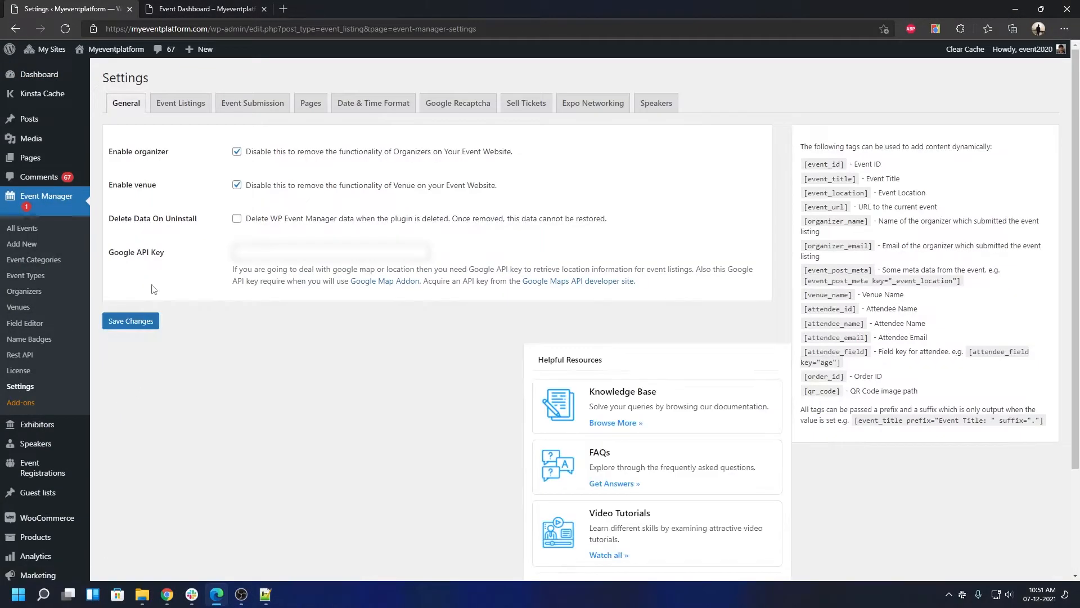
click(457, 102)
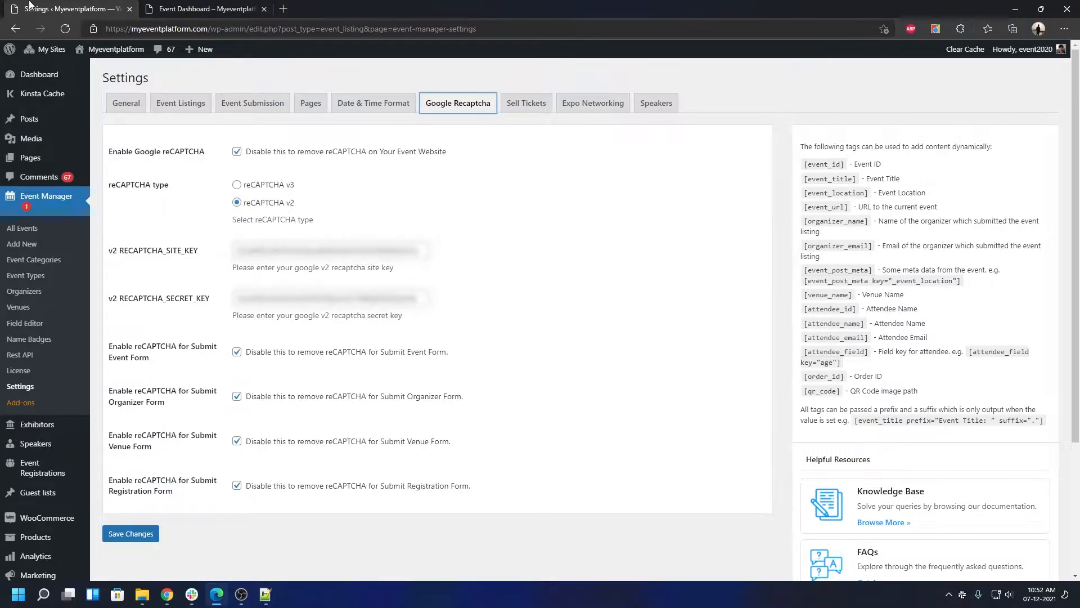
From the front-end Venues dashboard, start a new venue so the Submit Venue Form with its reCAPTCHA appears
click(200, 9)
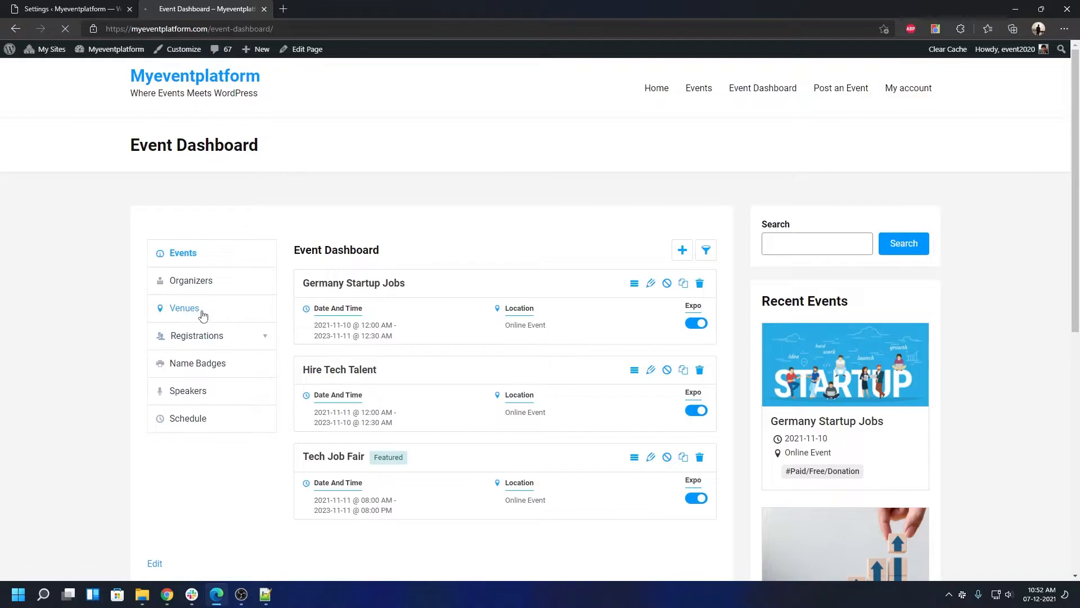
click(184, 308)
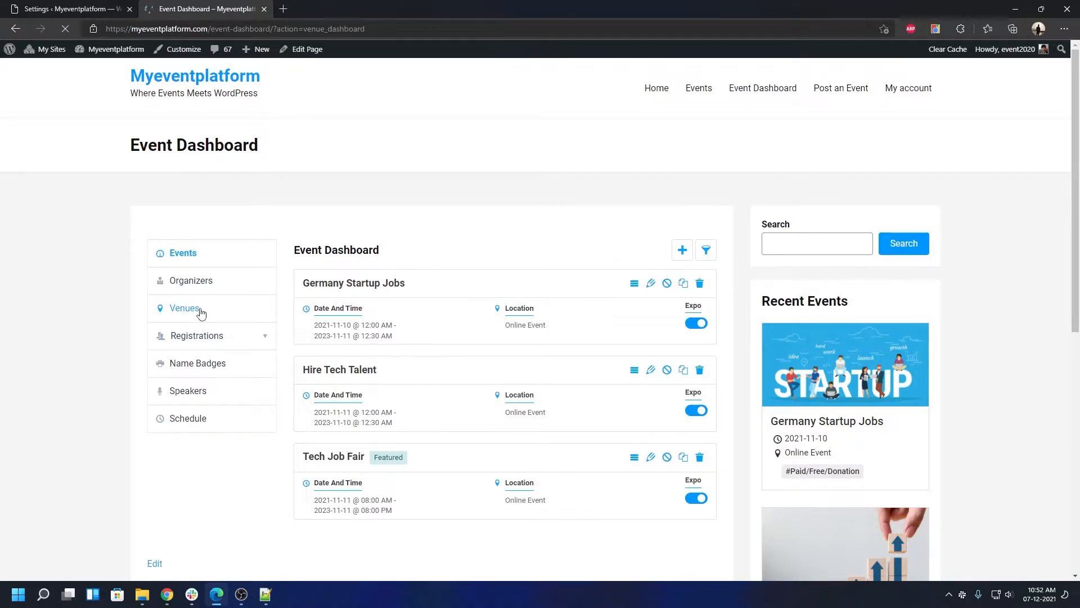
click(184, 308)
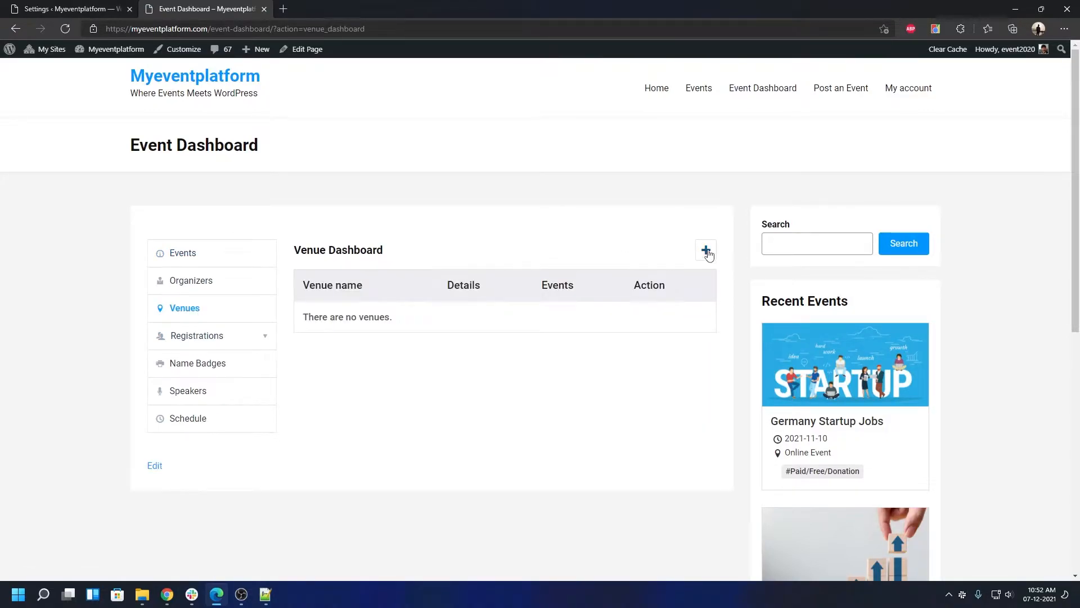
click(705, 250)
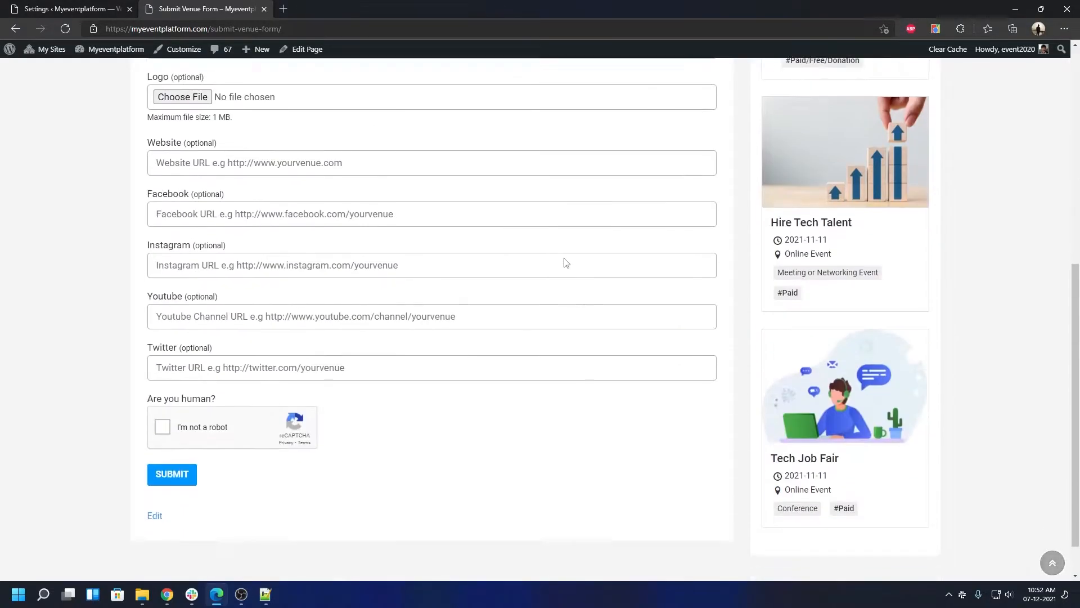
scroll(down, 3)
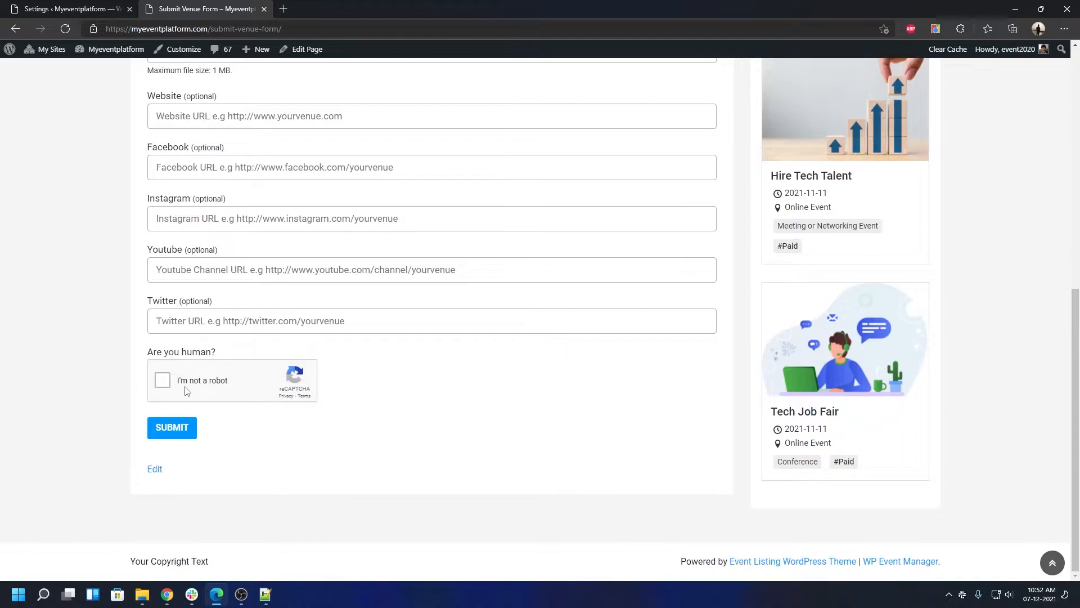
scroll(up, 3)
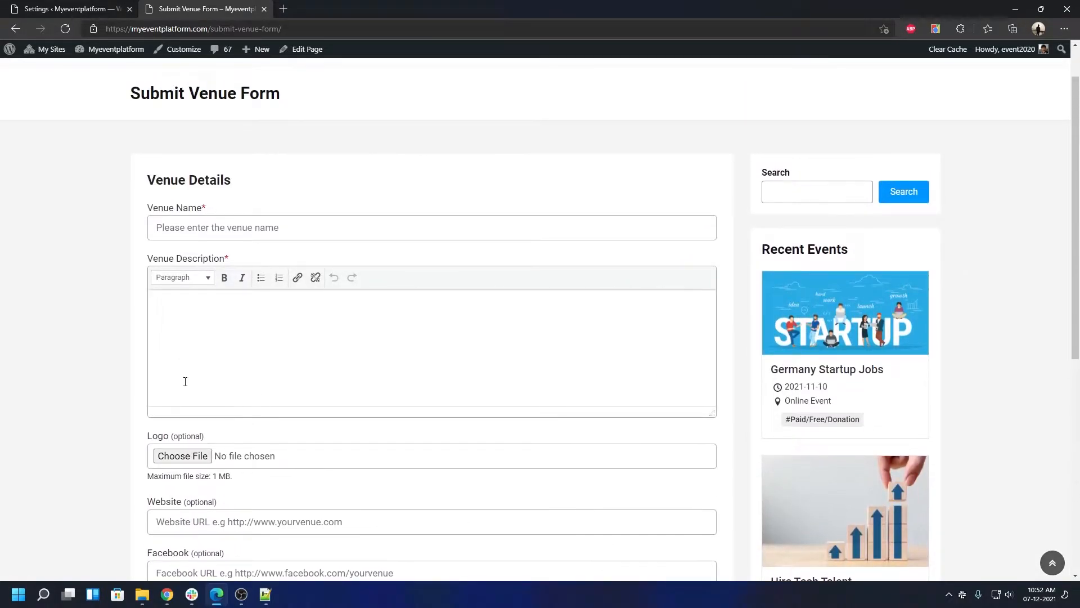
Submit a venue named Test without ticking reCAPTCHA, getting the not-a-robot warning
click(431, 227)
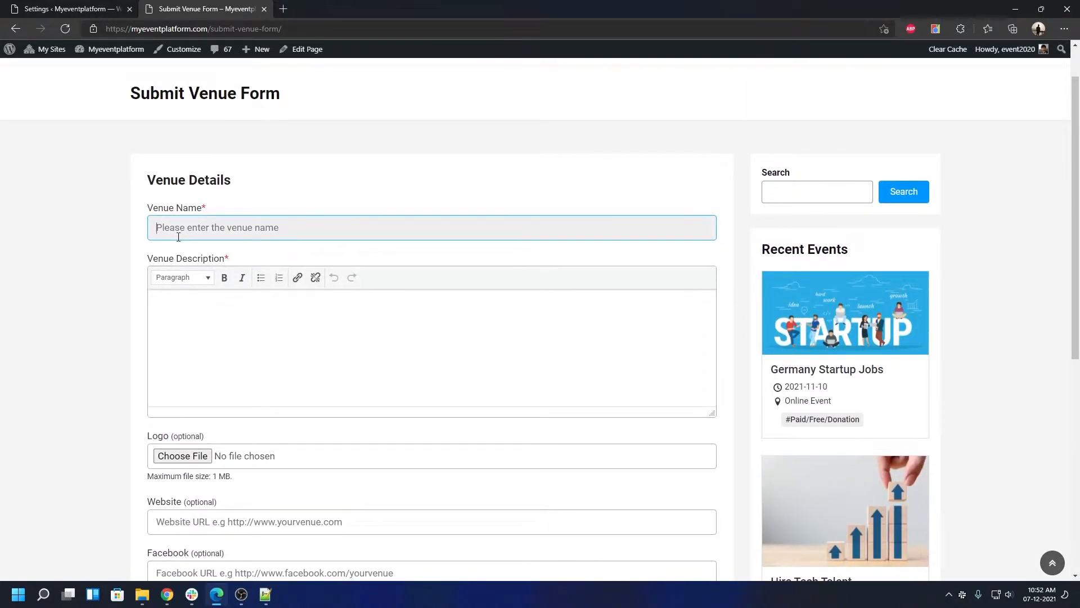
text(Test)
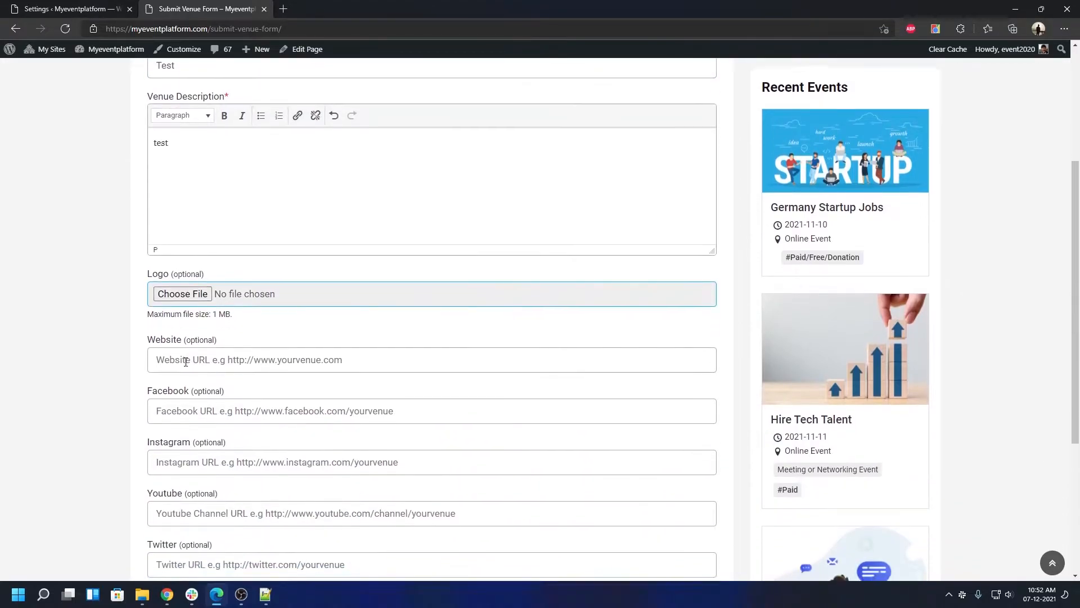
scroll(down, 3)
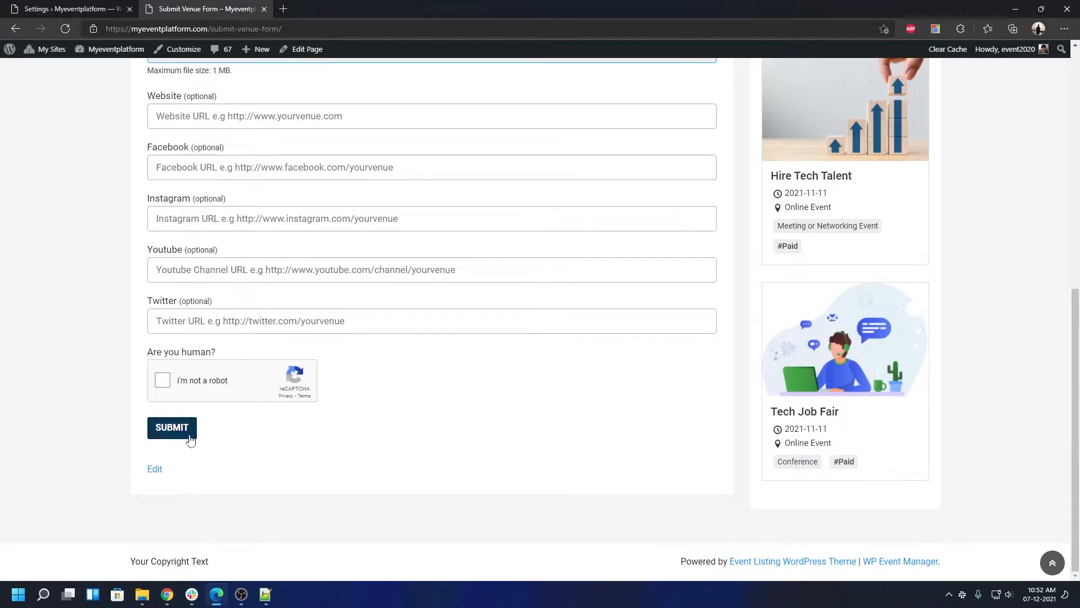
click(171, 427)
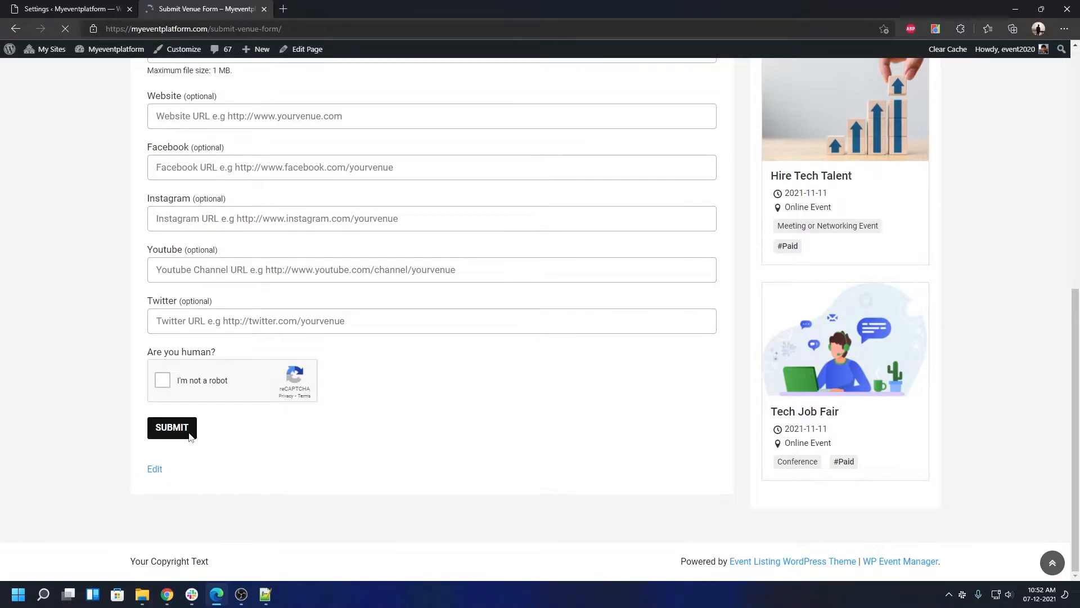
click(171, 427)
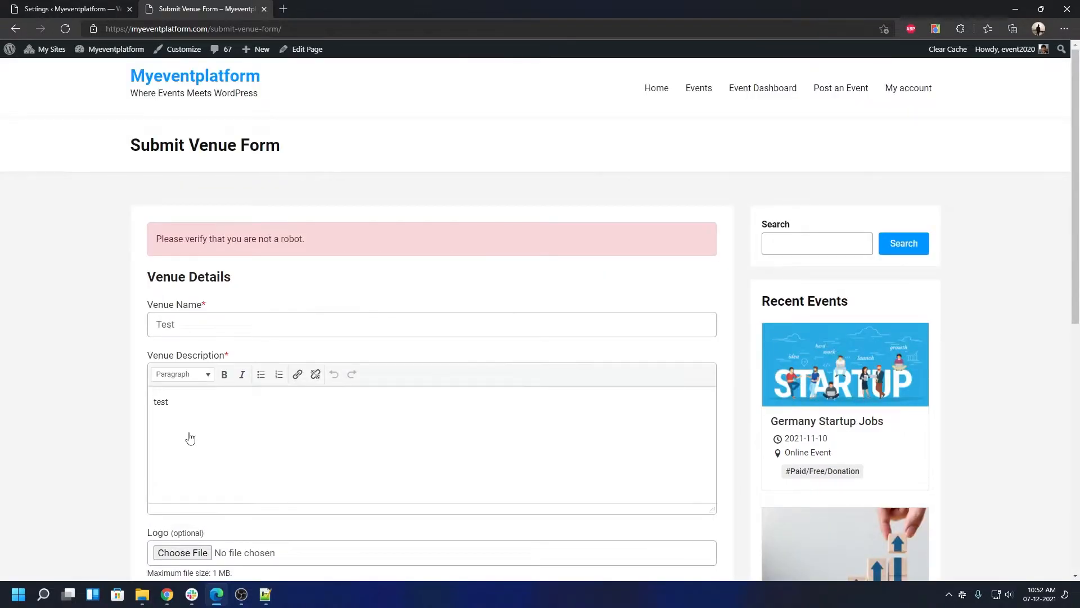
mouse_move(182, 430)
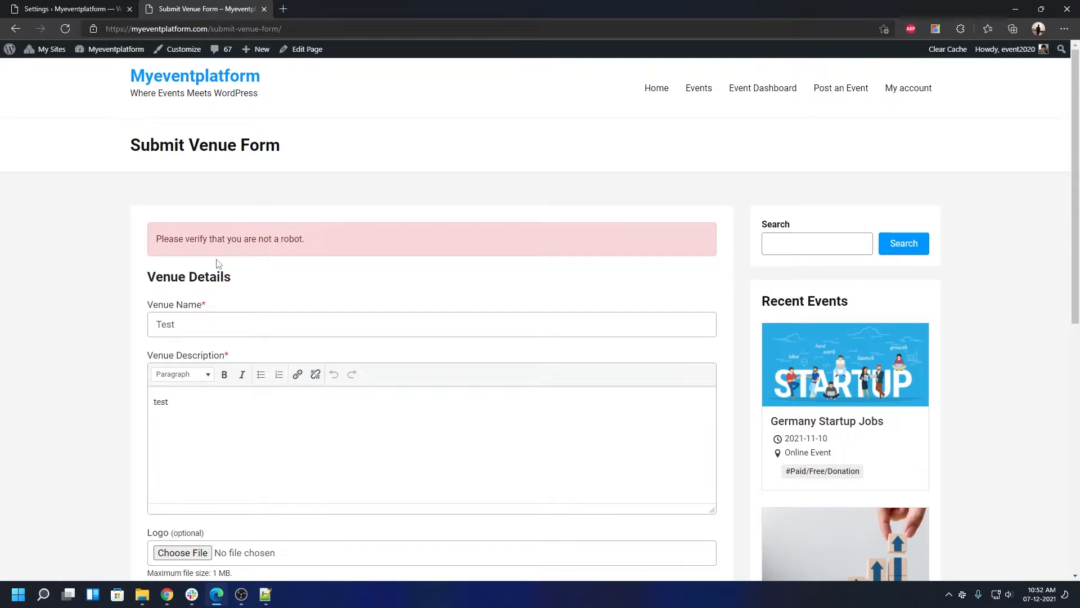
Tick 'I'm not a robot' and resubmit the Test venue to get 'Venue listed successfully'
scroll(down, 3)
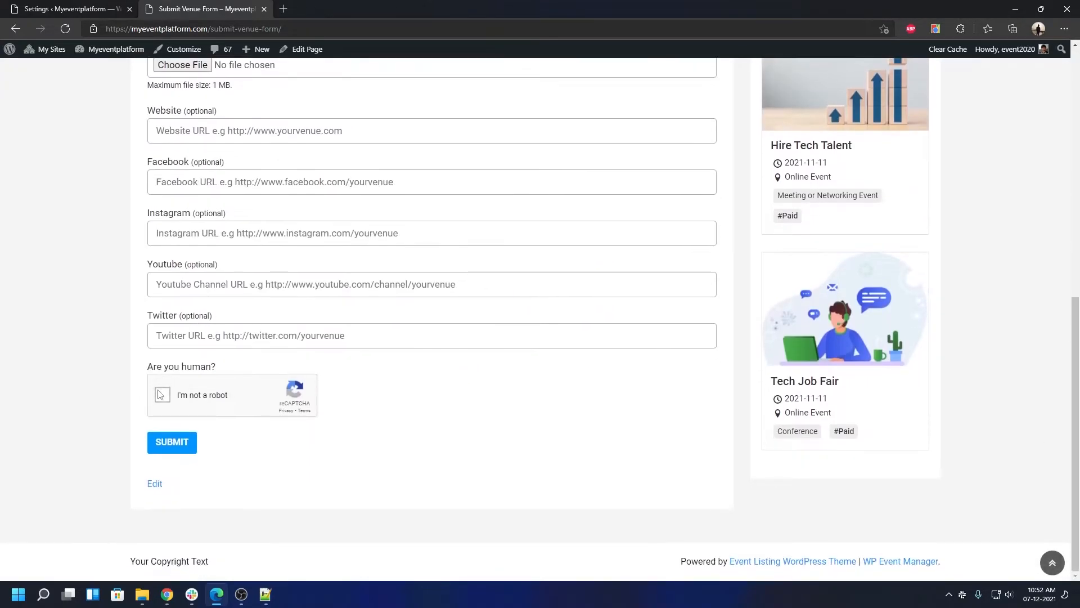
click(161, 395)
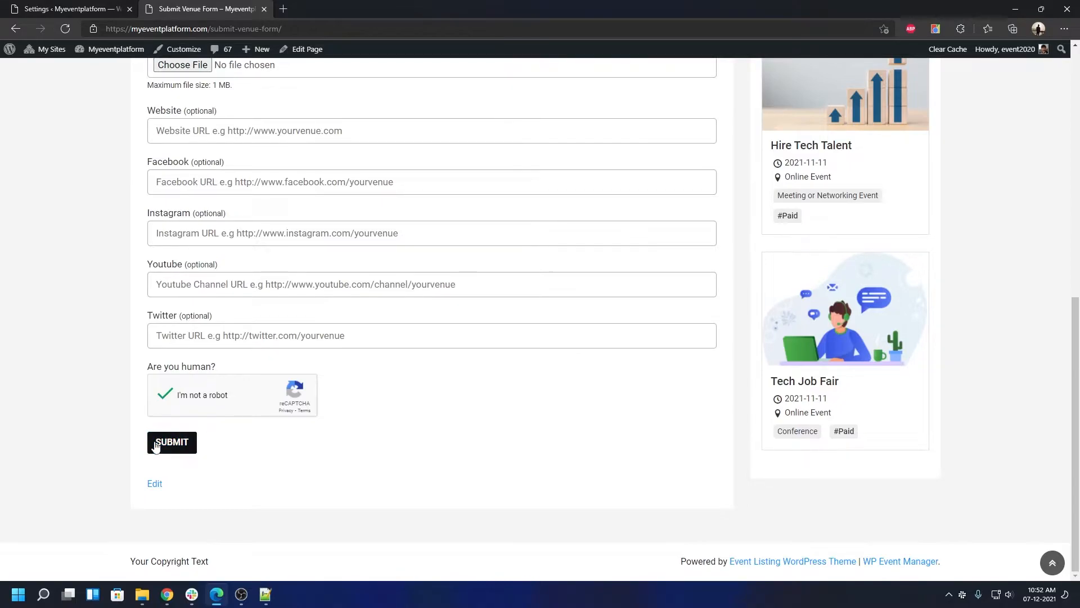
click(171, 442)
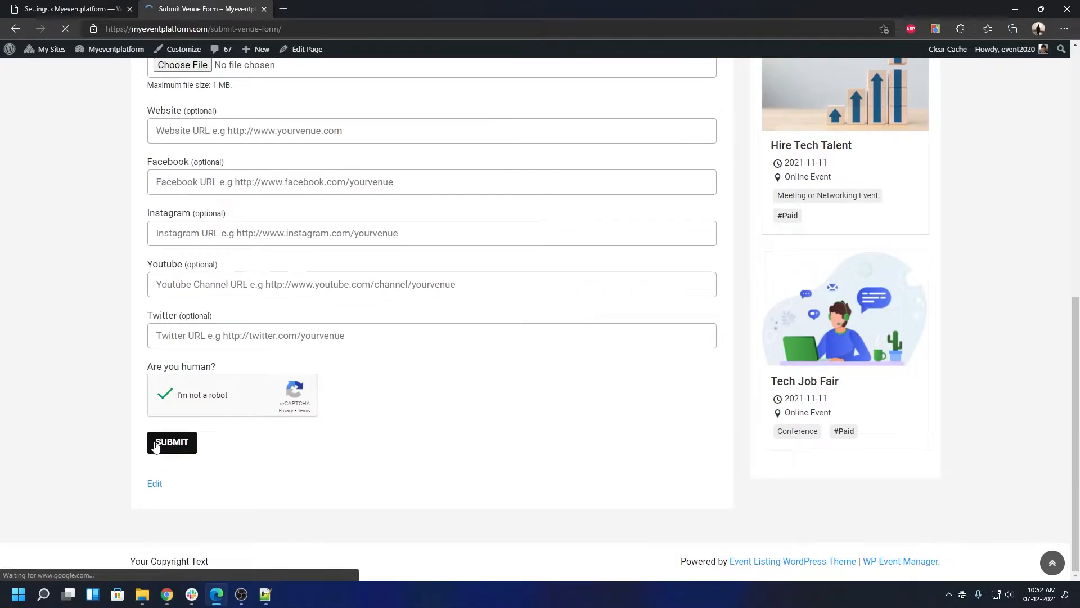
click(172, 442)
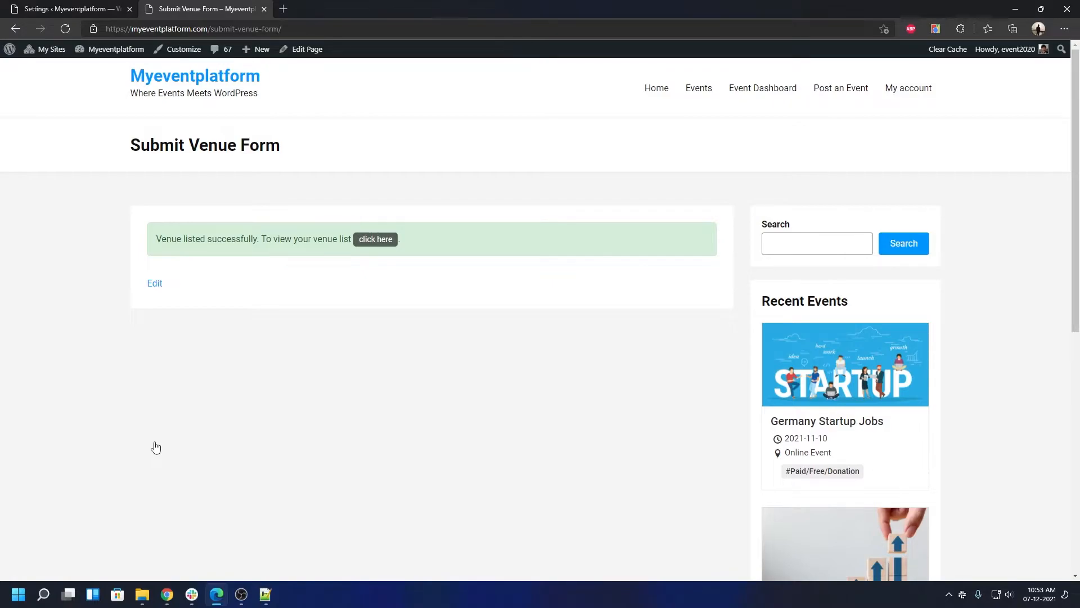
Untick 'Enable reCAPTCHA for Submit Venue Form', save changes, and return to the venue submission page
click(69, 8)
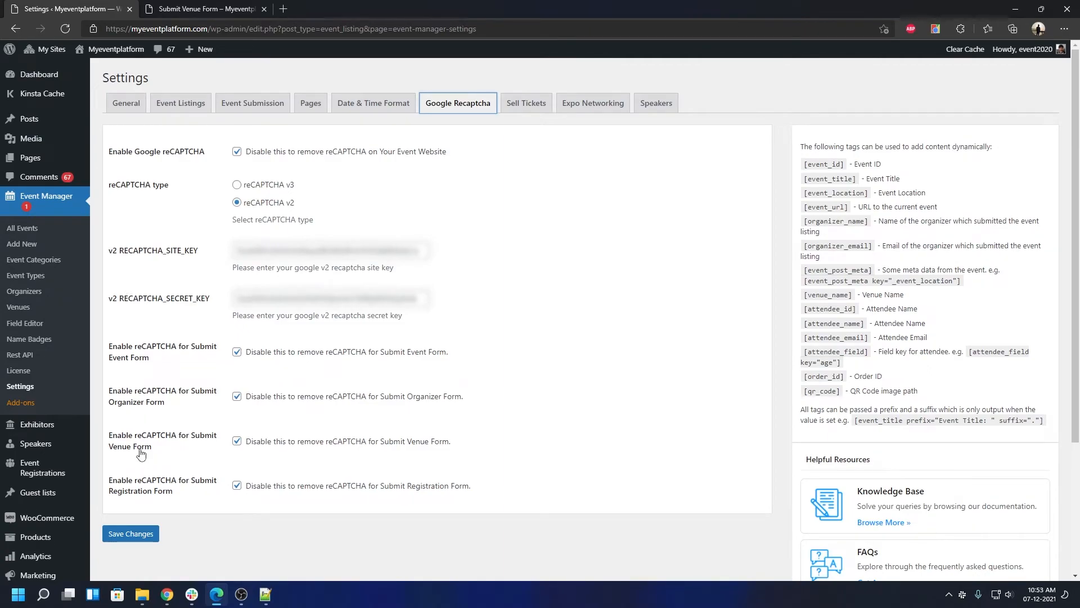
click(237, 441)
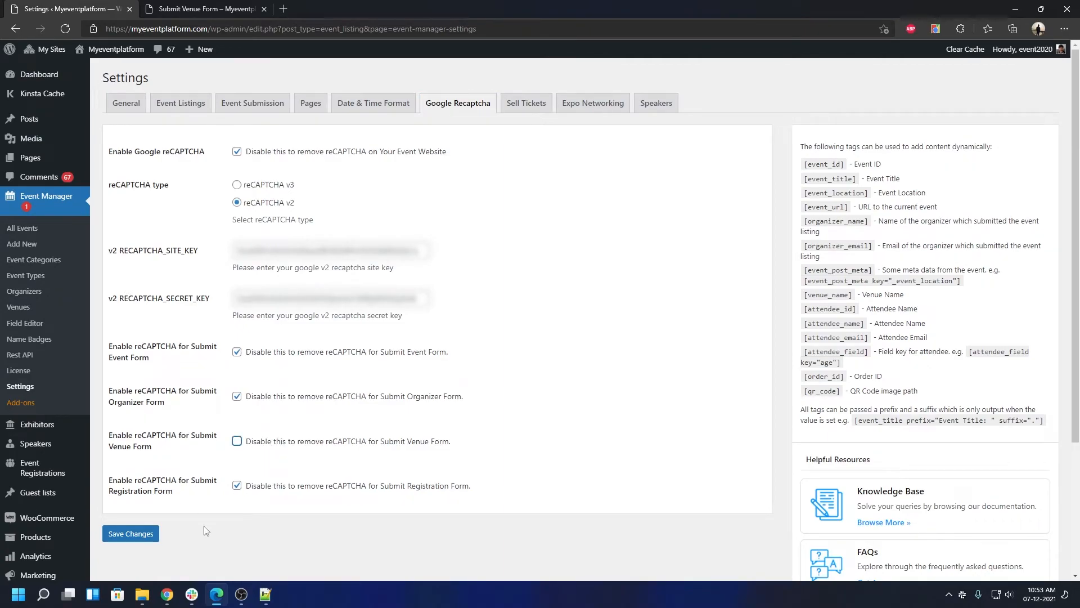
click(130, 538)
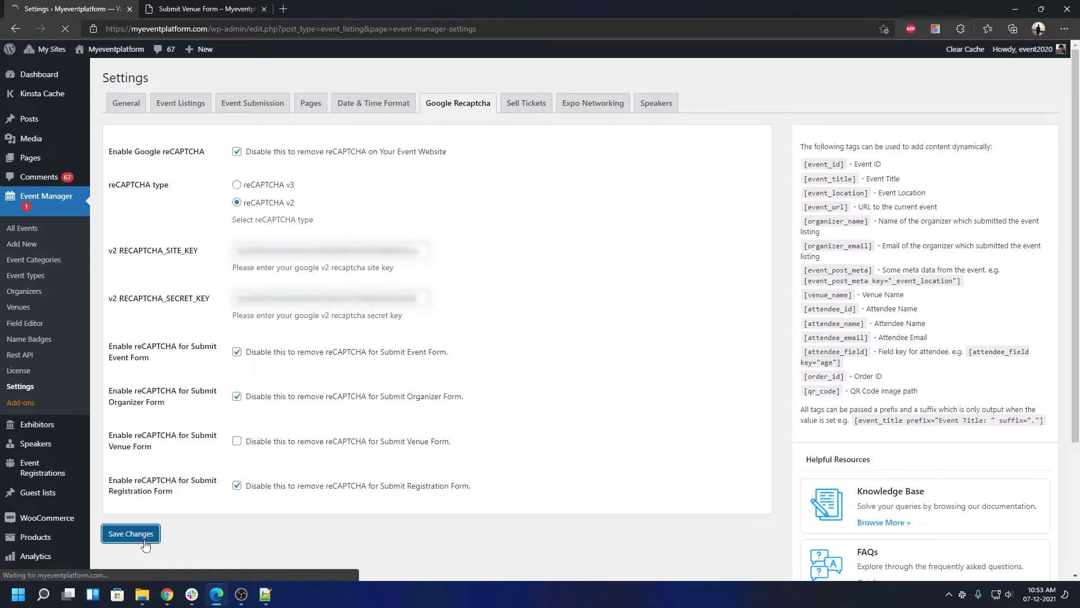
click(130, 534)
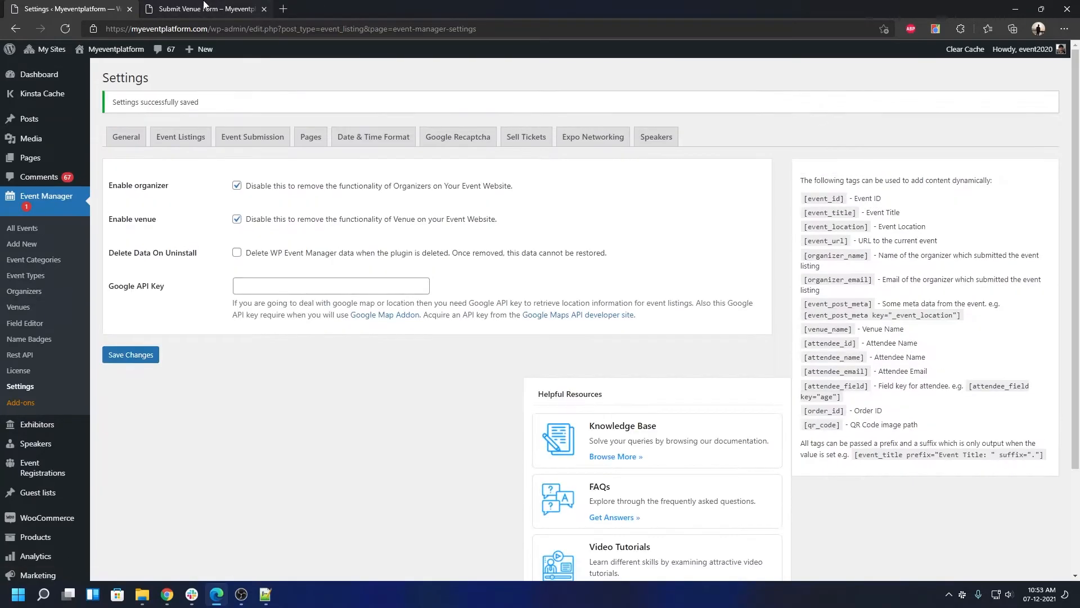
click(203, 8)
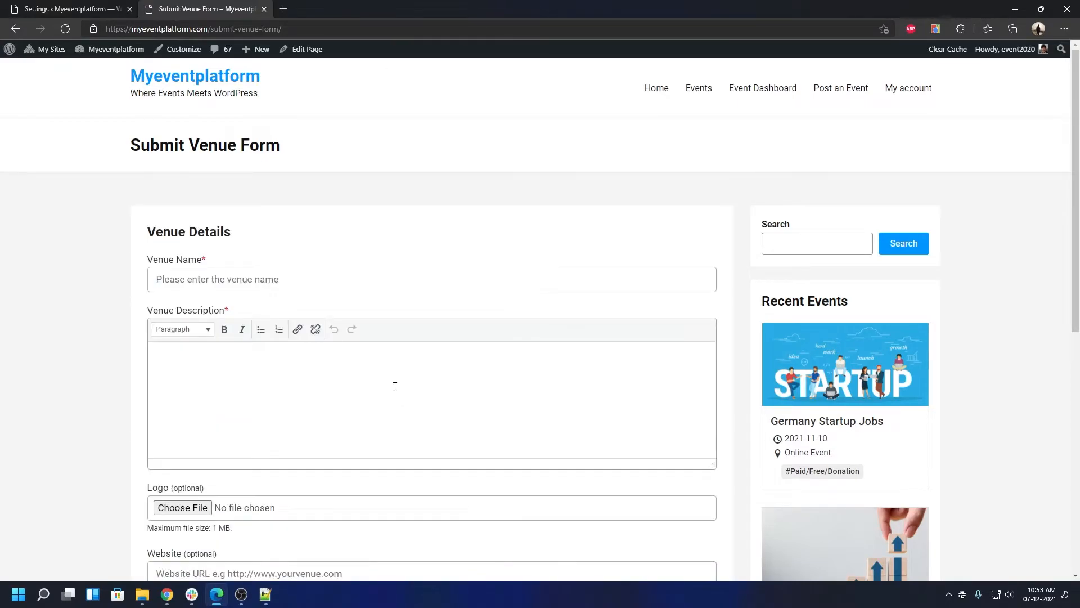
Submit a venue named Test 2 with no reCAPTCHA box, getting 'Venue listed successfully'
scroll(down, 3)
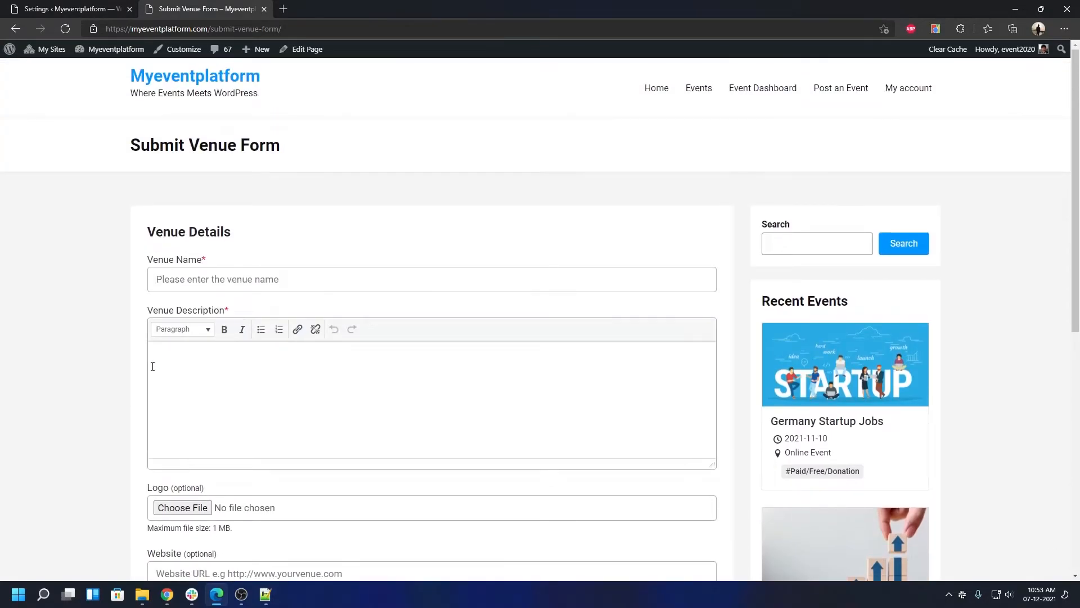
click(432, 279)
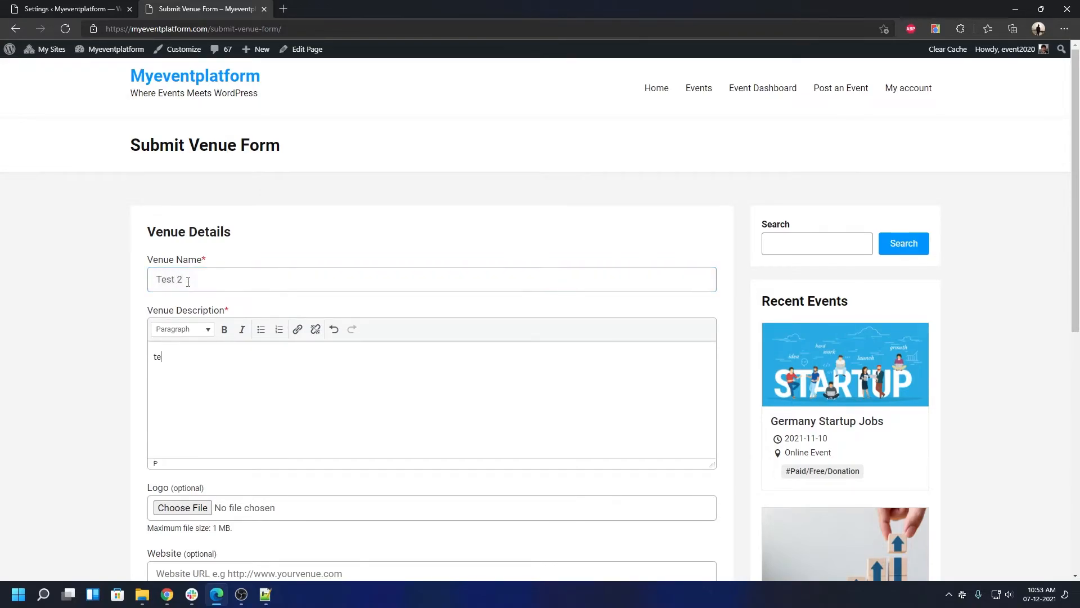
scroll(down, 3)
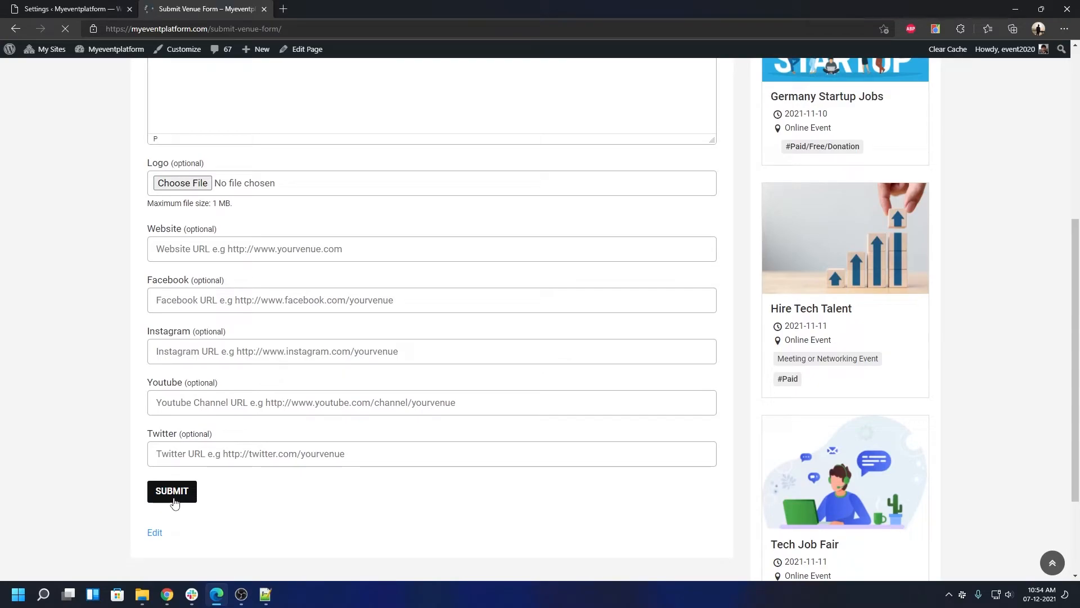
click(171, 490)
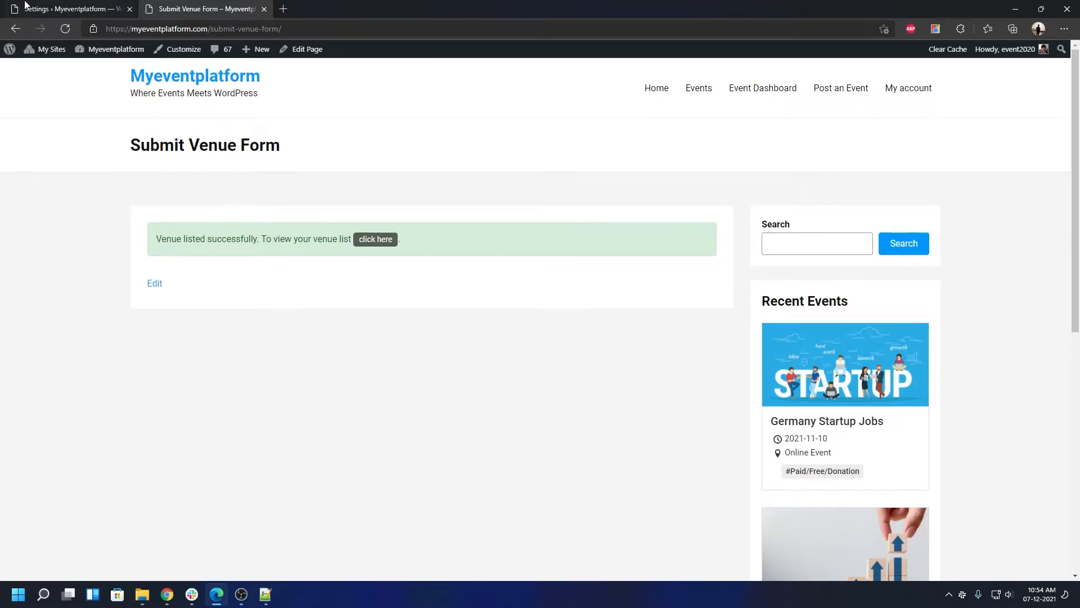
Re-tick 'Enable reCAPTCHA for Submit Venue Form' so the venue page shows 'I'm not a robot' again
click(69, 8)
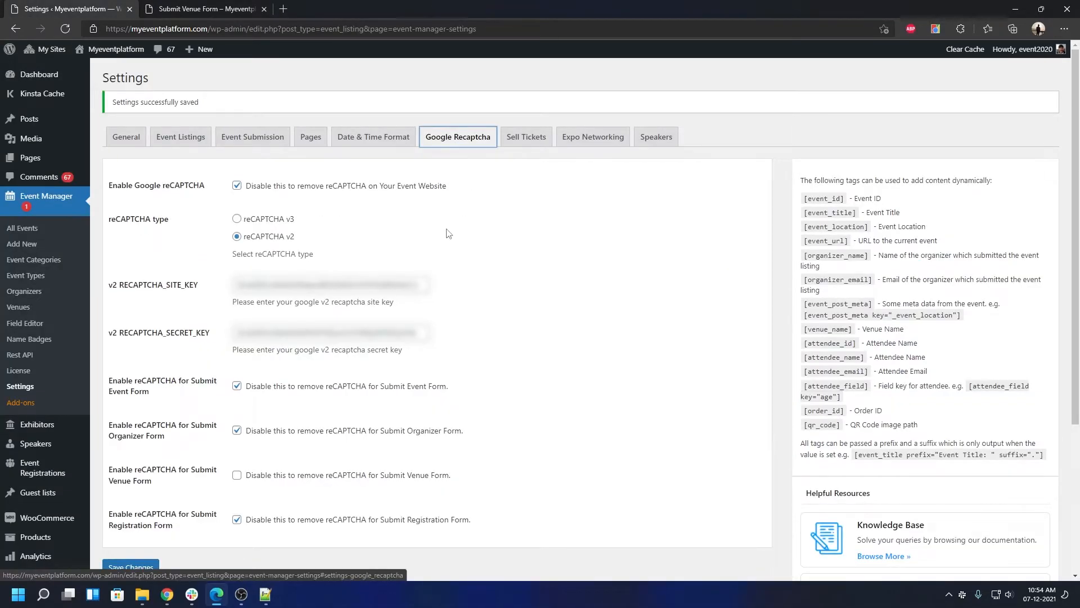
scroll(down, 3)
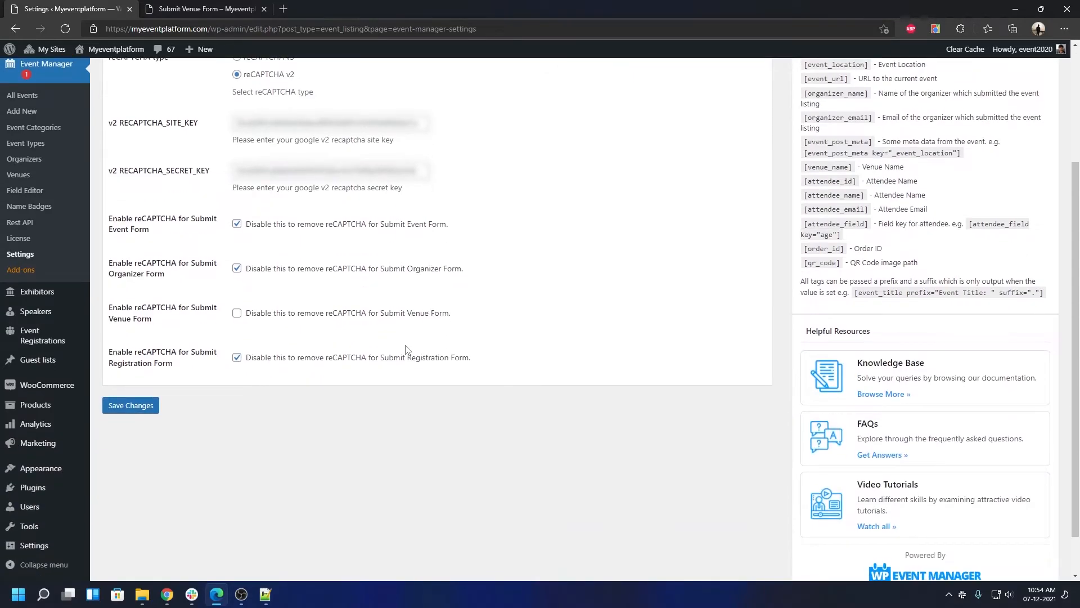
mouse_move(391, 319)
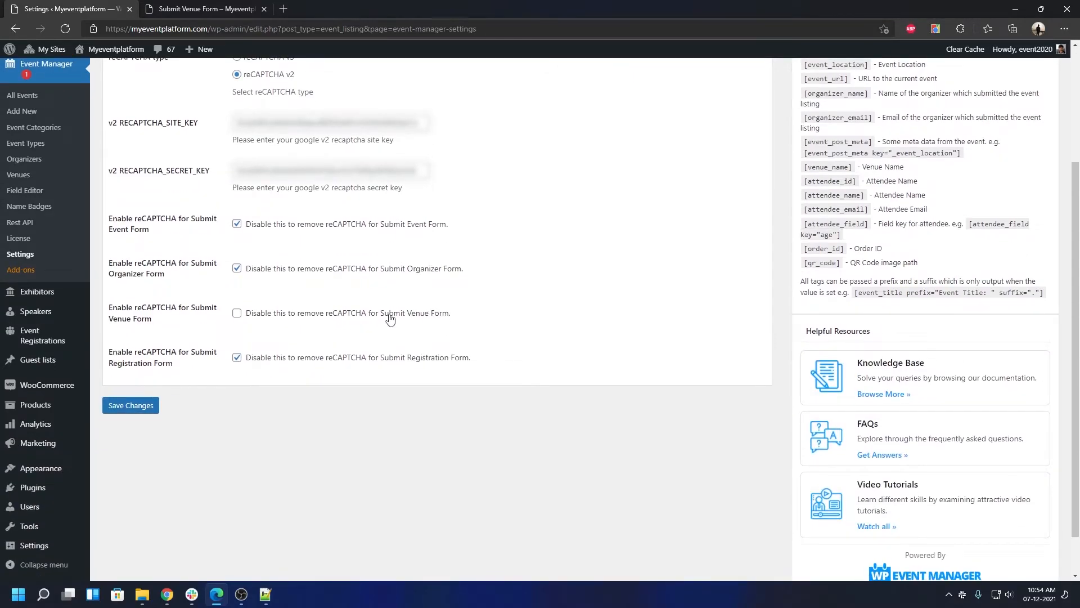
click(237, 313)
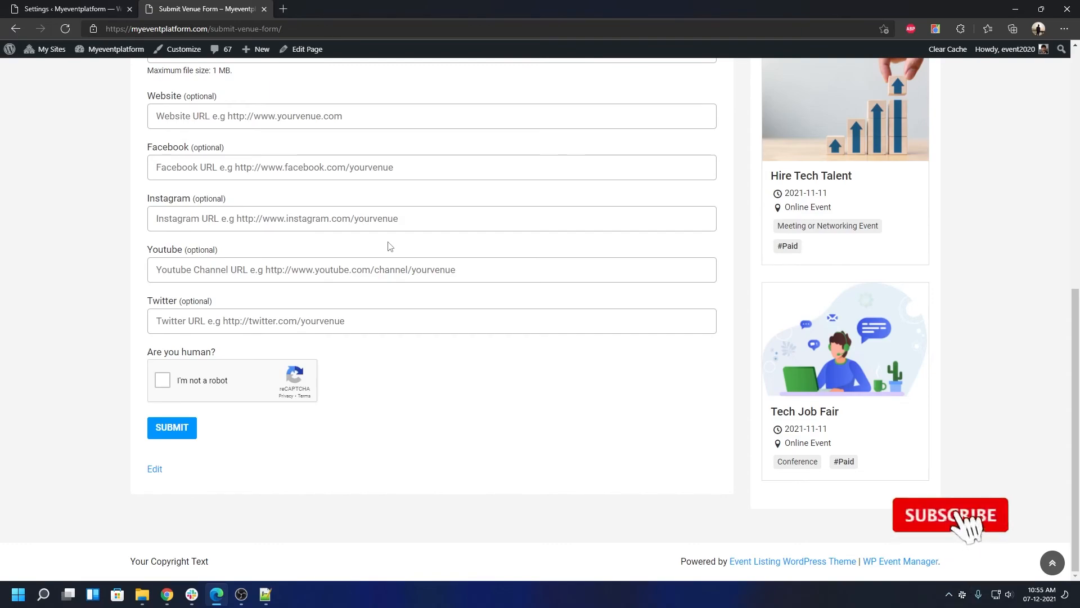
click(949, 515)
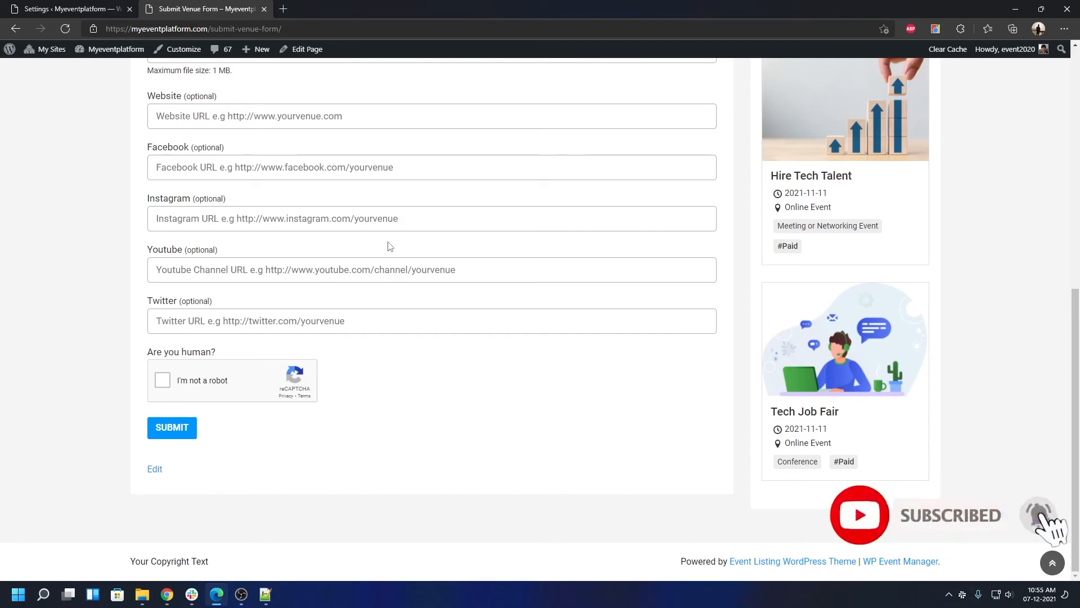